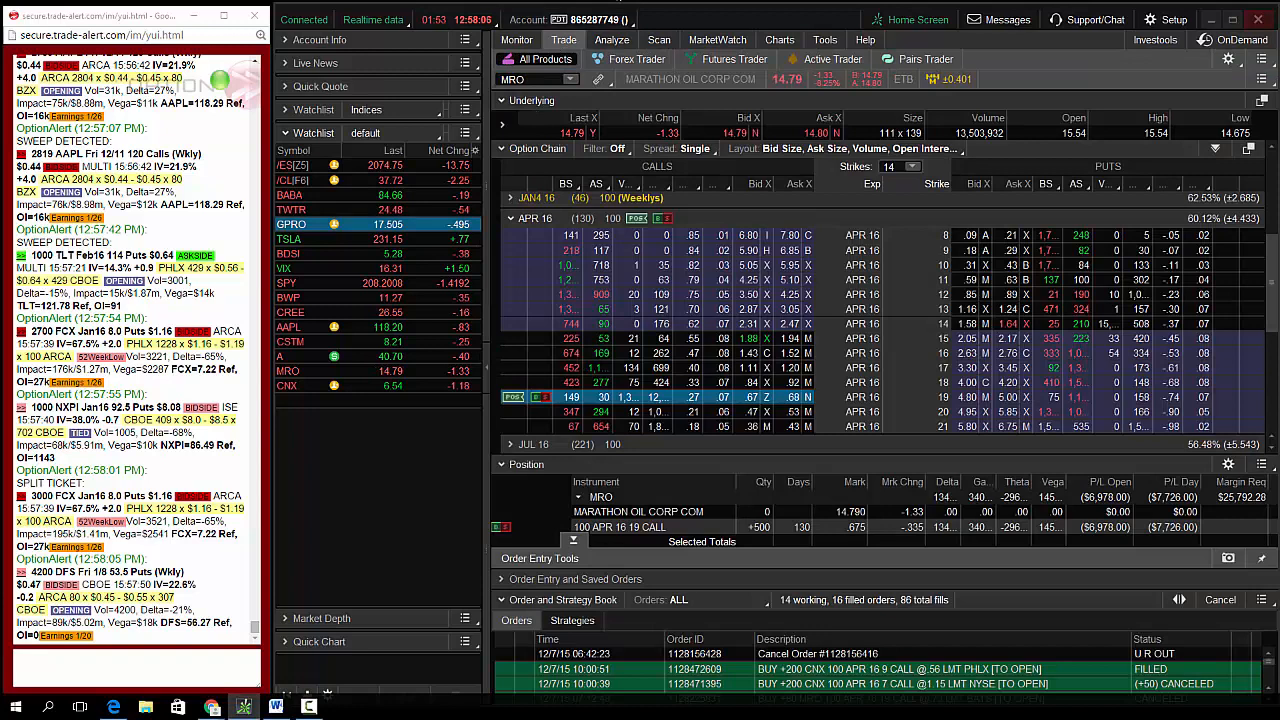
mouse_move(760, 497)
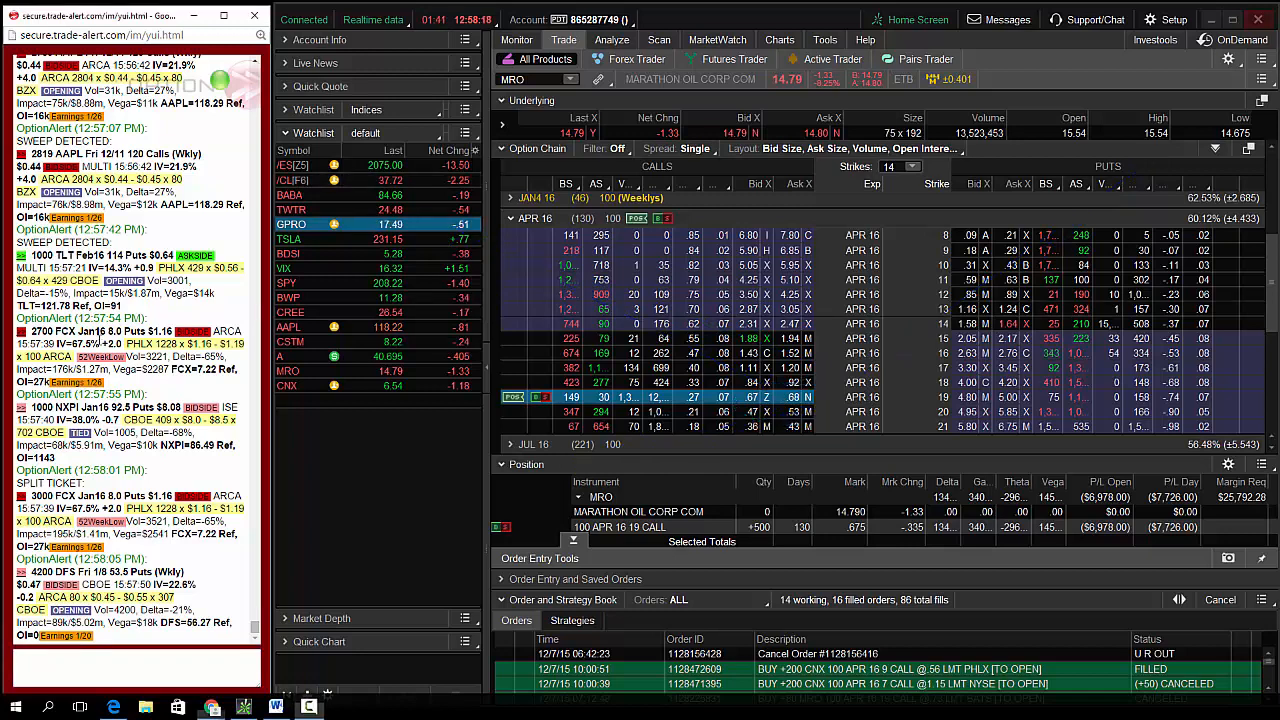
type("mro 10")
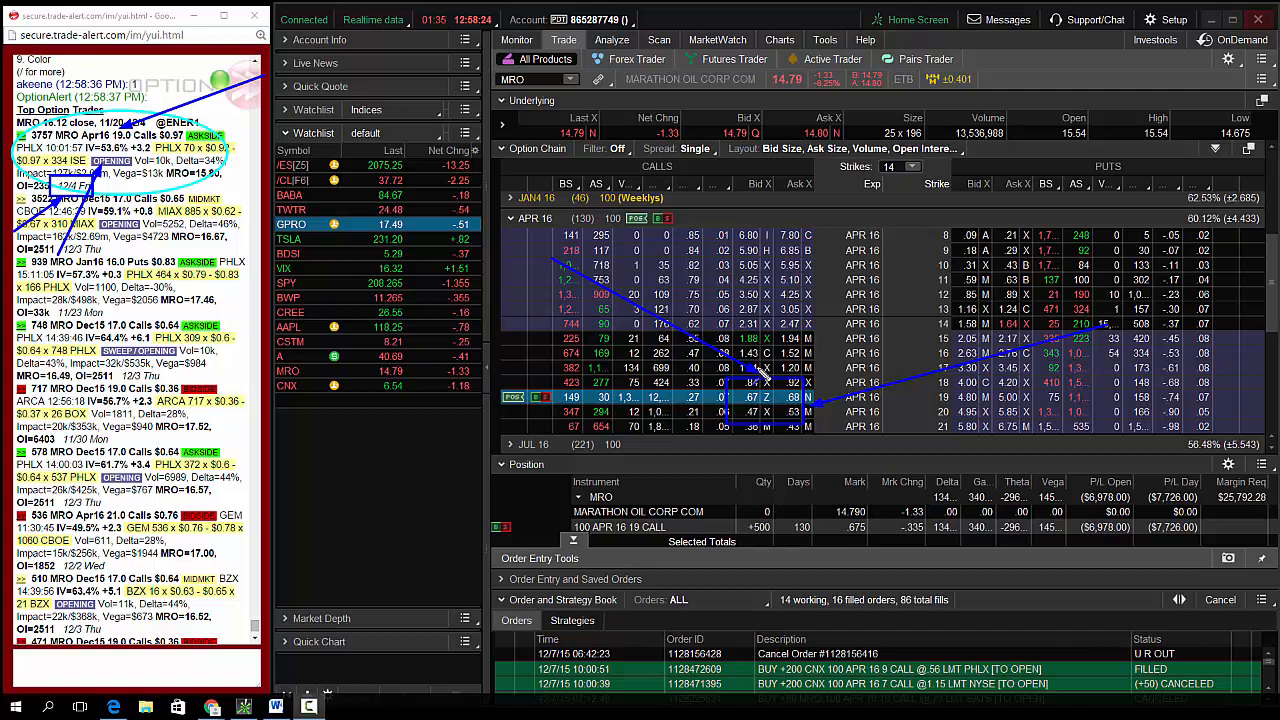
mouse_move(762, 375)
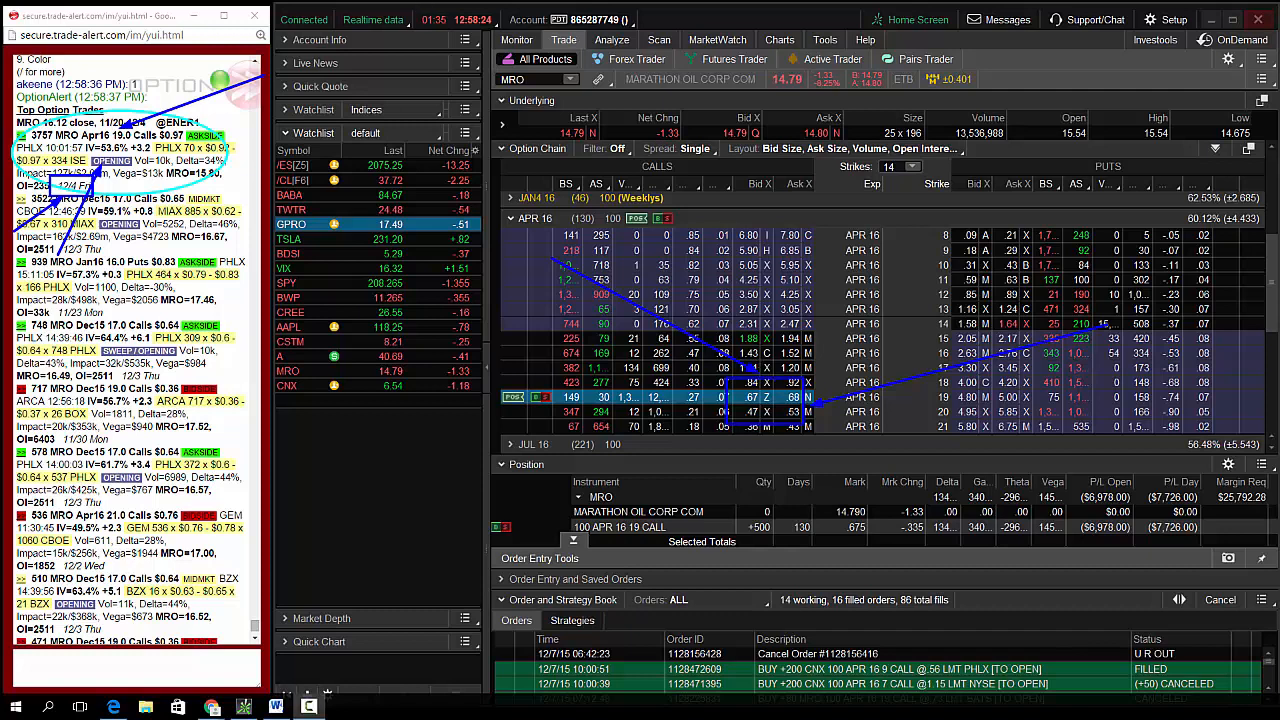